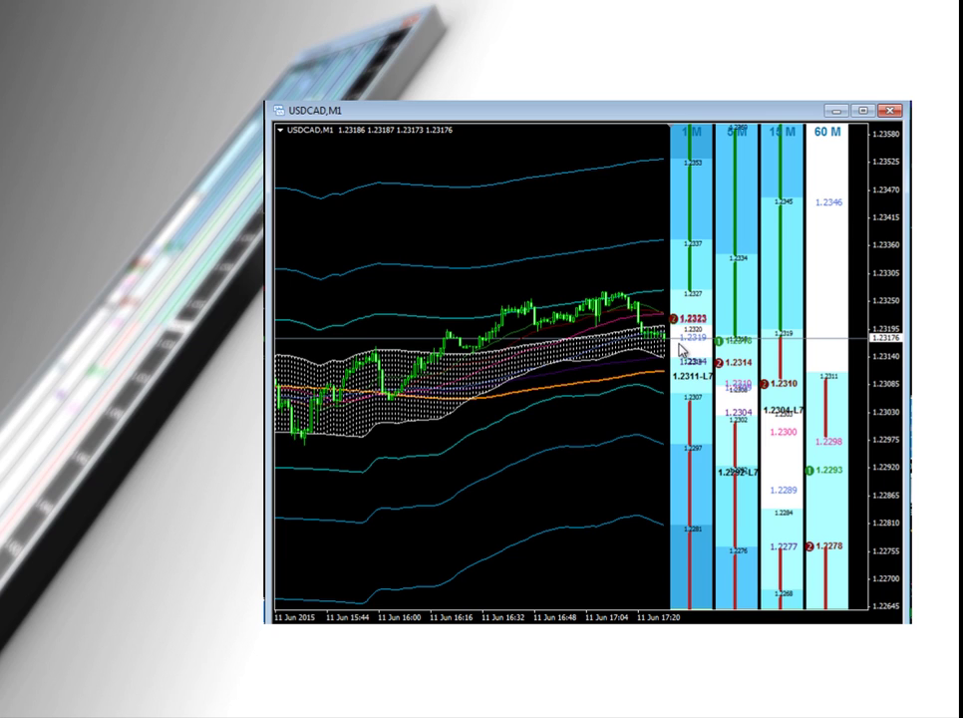
mouse_move(698, 294)
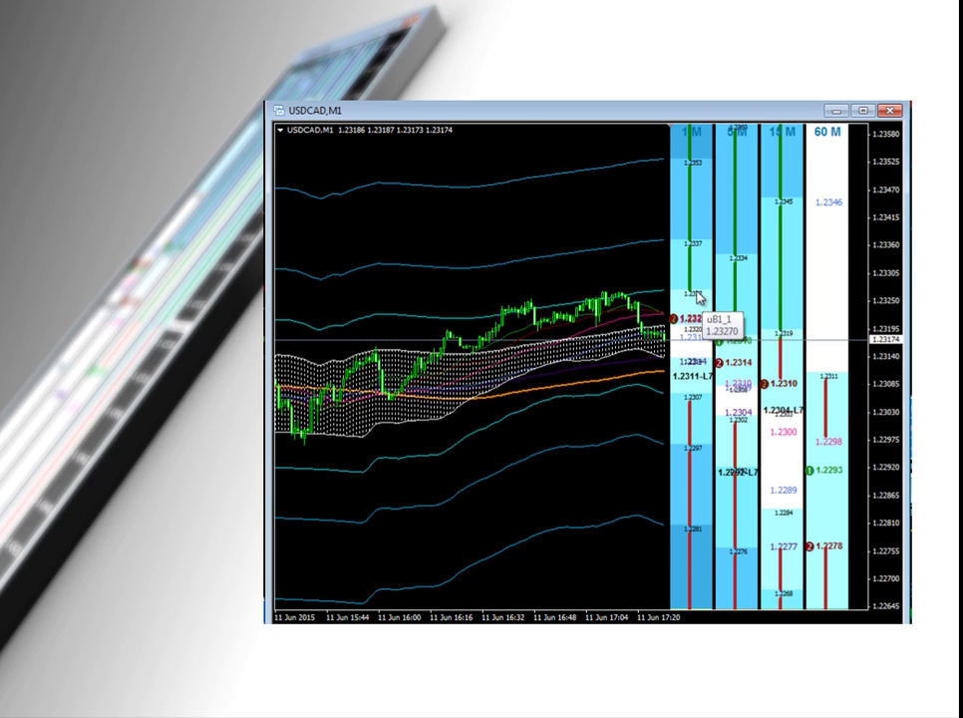